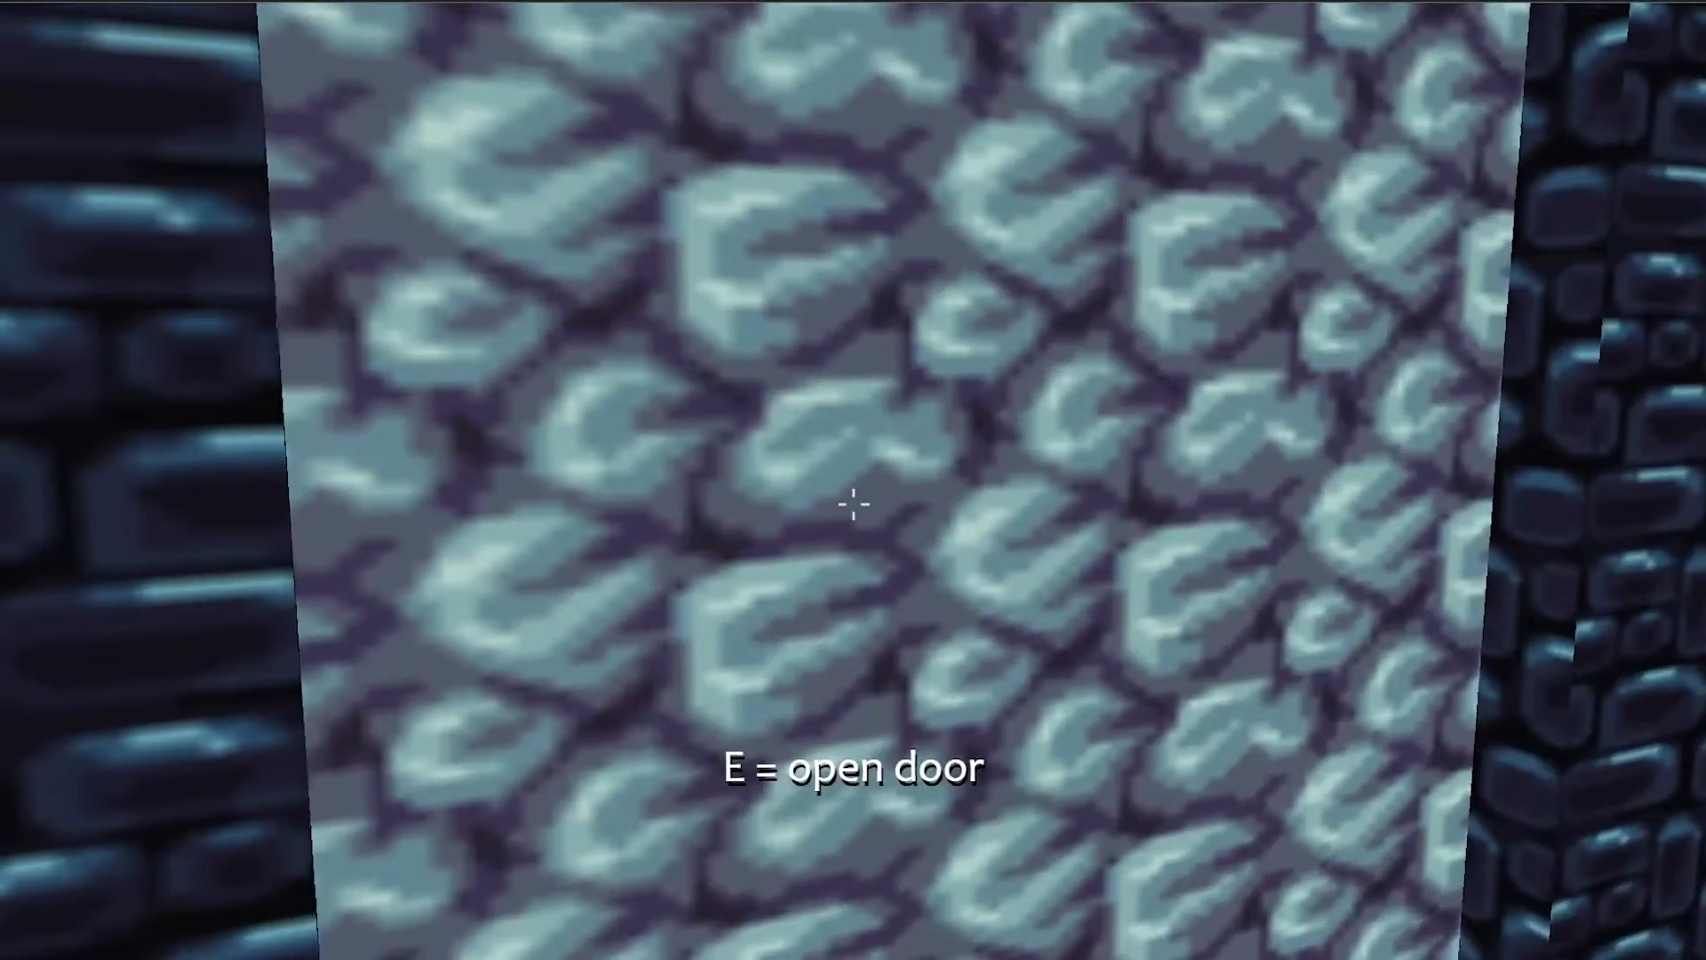
# Press E at the stone door to swing it open onto the dark passage
pyautogui.press('e')
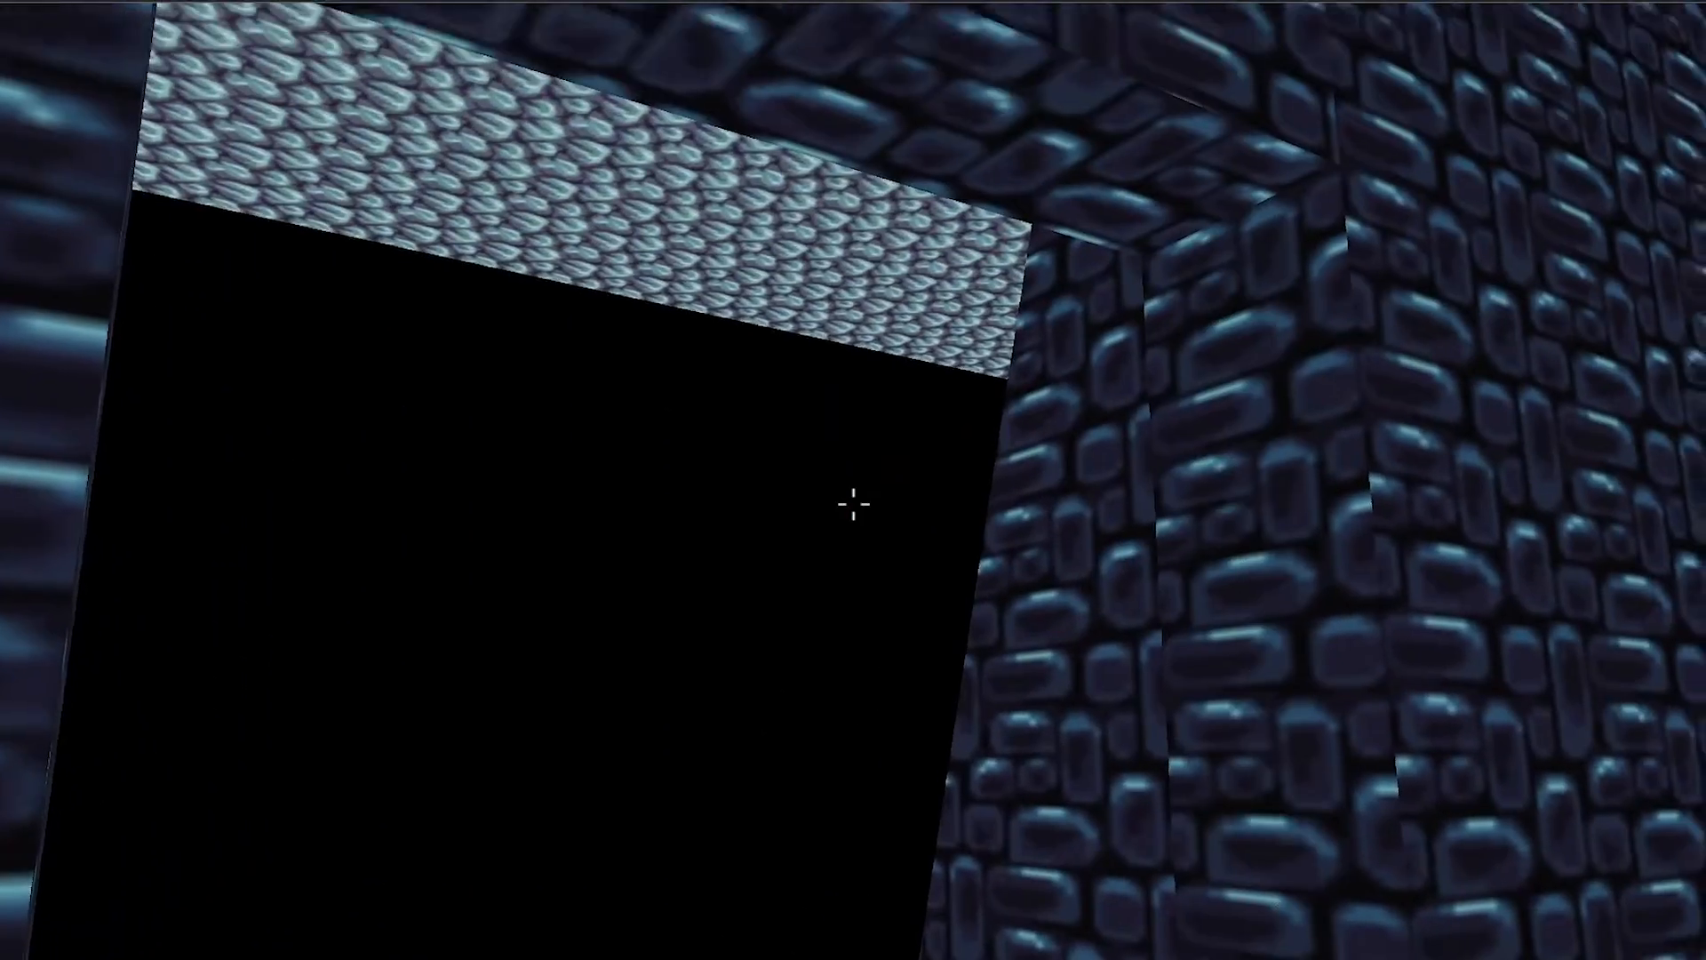